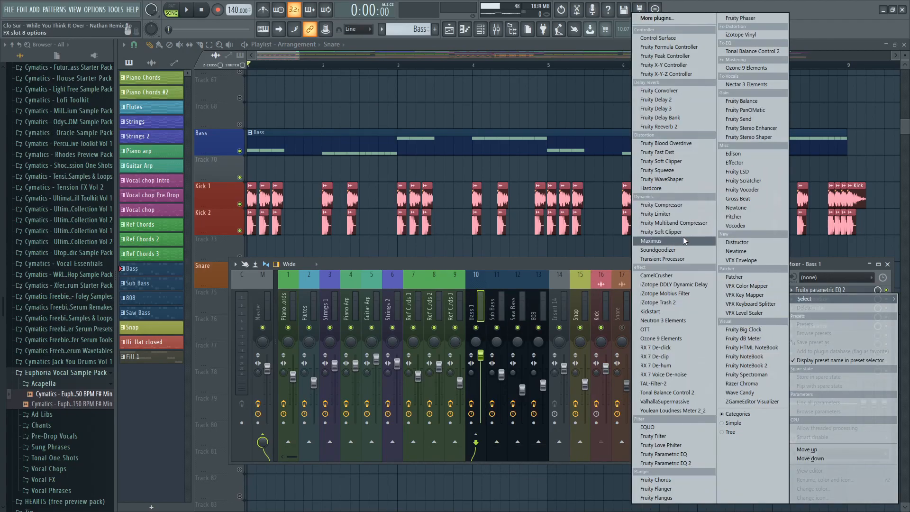
Step: Add a Fruity Limiter to the Bass 1 mixer channel's effect slot
left_click(655, 213)
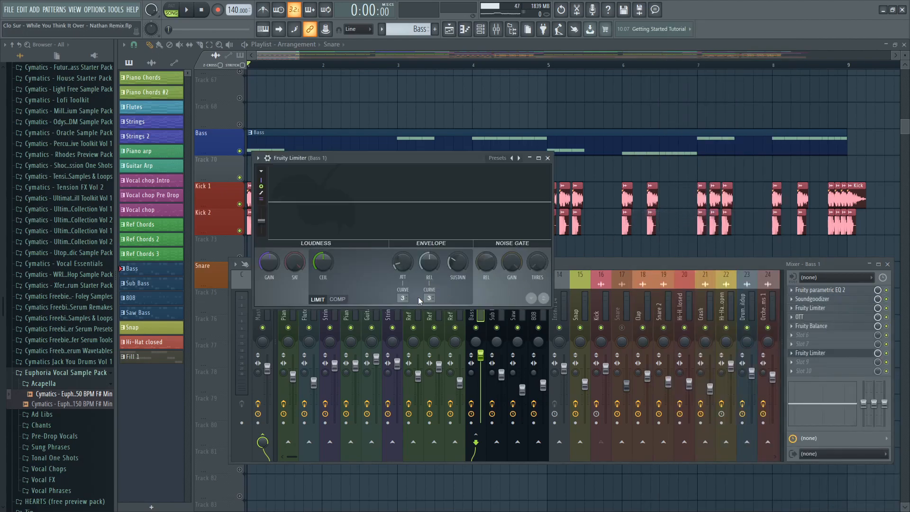
Step: Switch the Fruity Limiter to COMP mode and lower its threshold to compress the bass
left_click(337, 298)
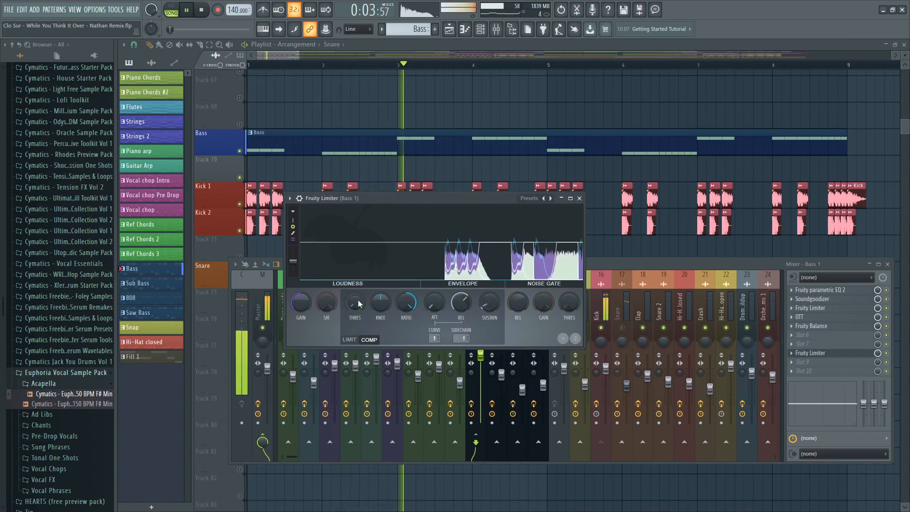
left_click_drag(355, 301, 354, 307)
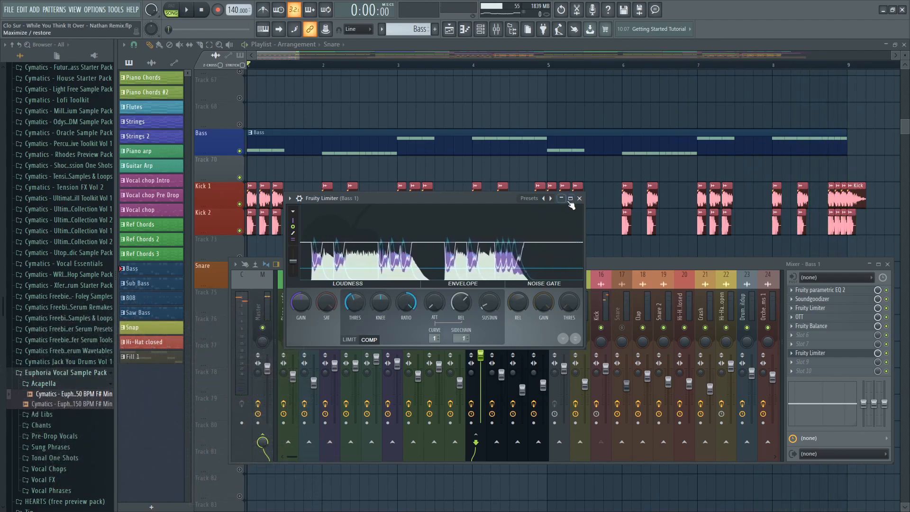
Step: Route the Snare mixer channel as a send into Bass 1 for sidechaining
left_click(579, 198)
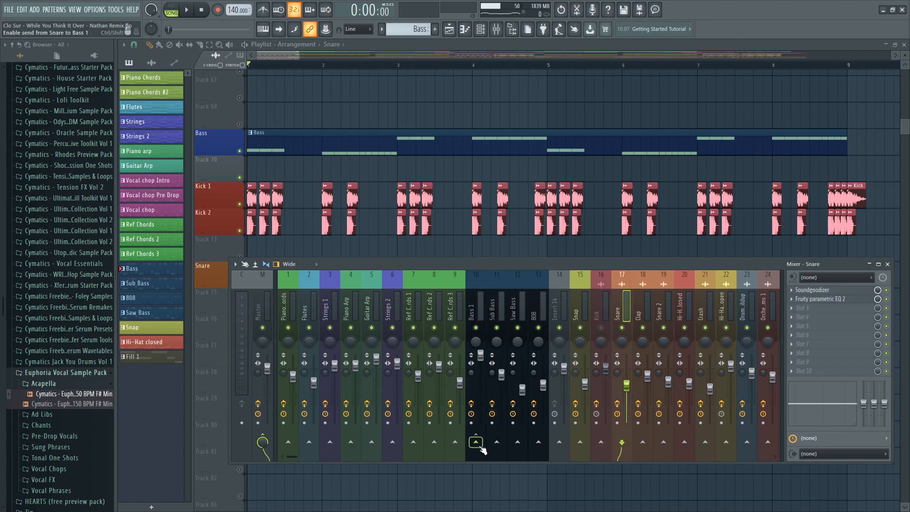
left_click(475, 307)
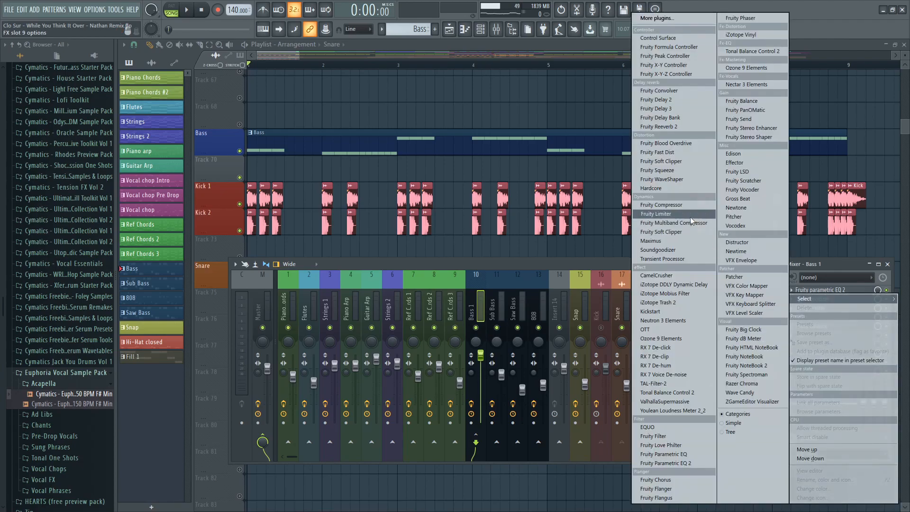
Step: Add a second Fruity Limiter to Bass 1 and switch it to COMP mode
left_click(657, 213)
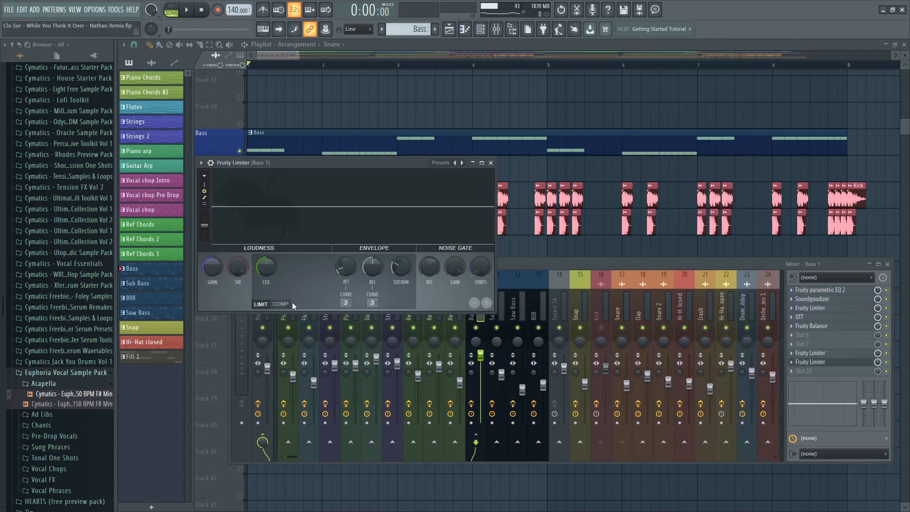
left_click(280, 303)
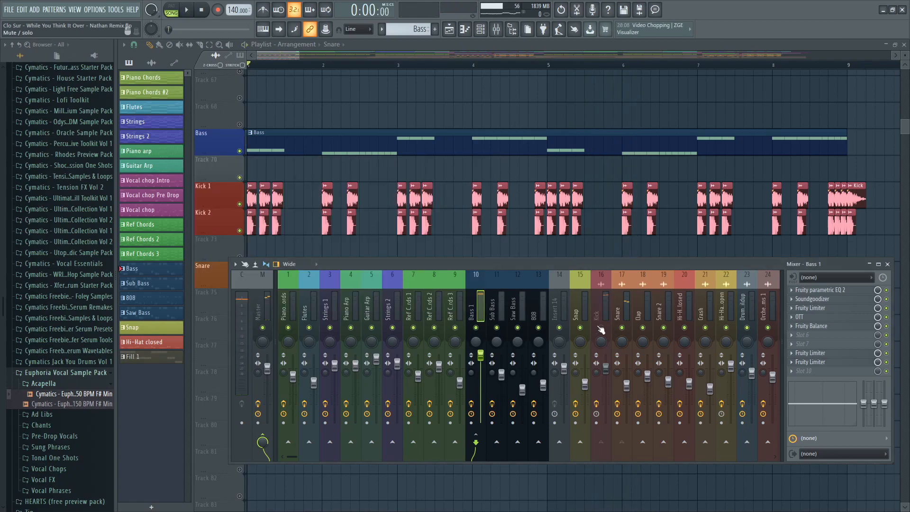
Step: Hide the mixer so the playlist with Bass, Kick and Snare clips fills the screen
left_click(186, 10)
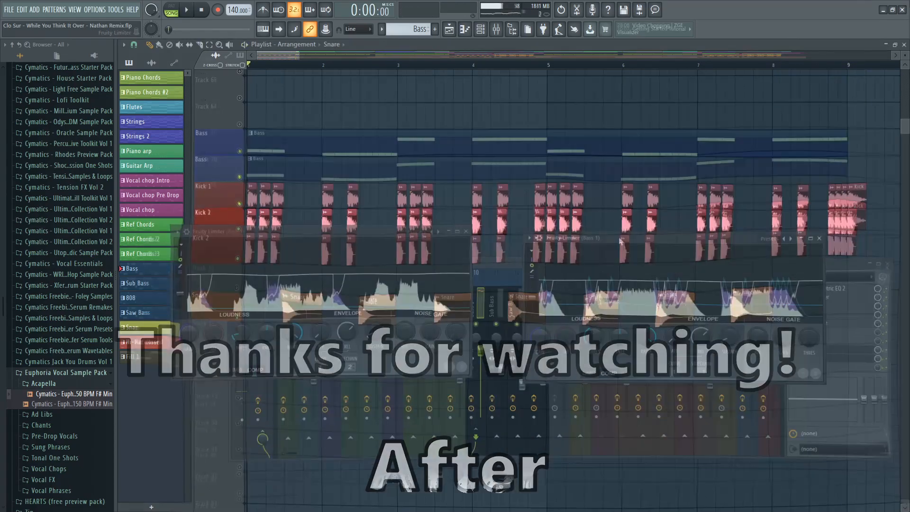
left_click(819, 239)
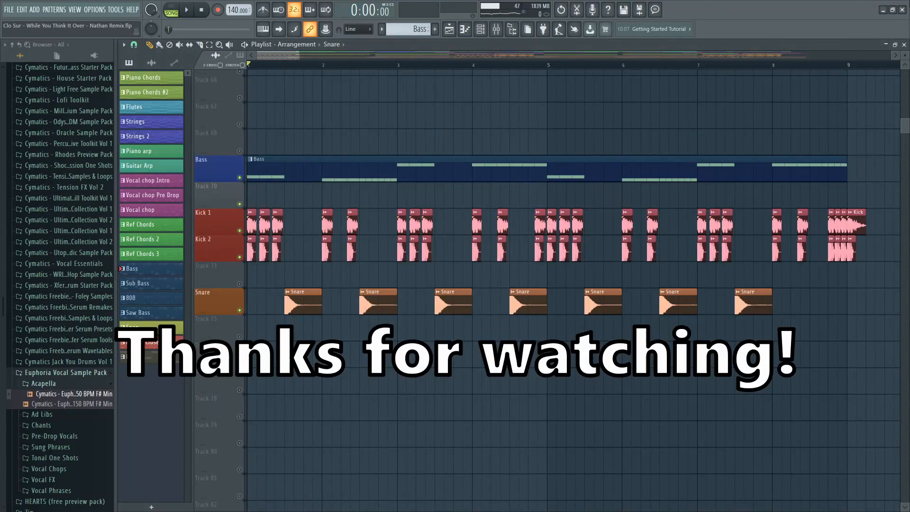